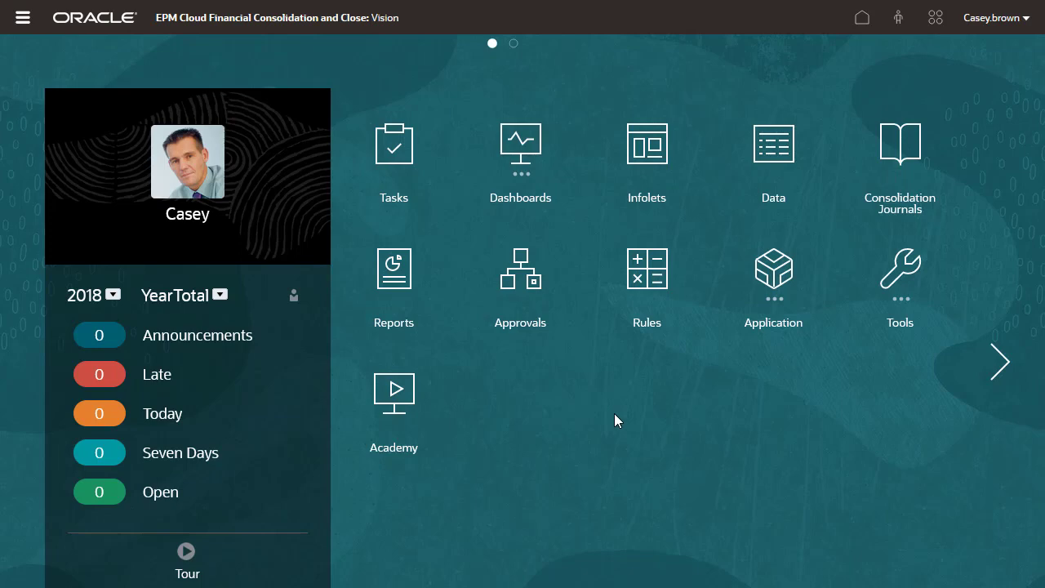
Step: Bring up the Navigator listing of application areas and Workflow tasks
{"action": "left_click", "coordinate": [23, 17]}
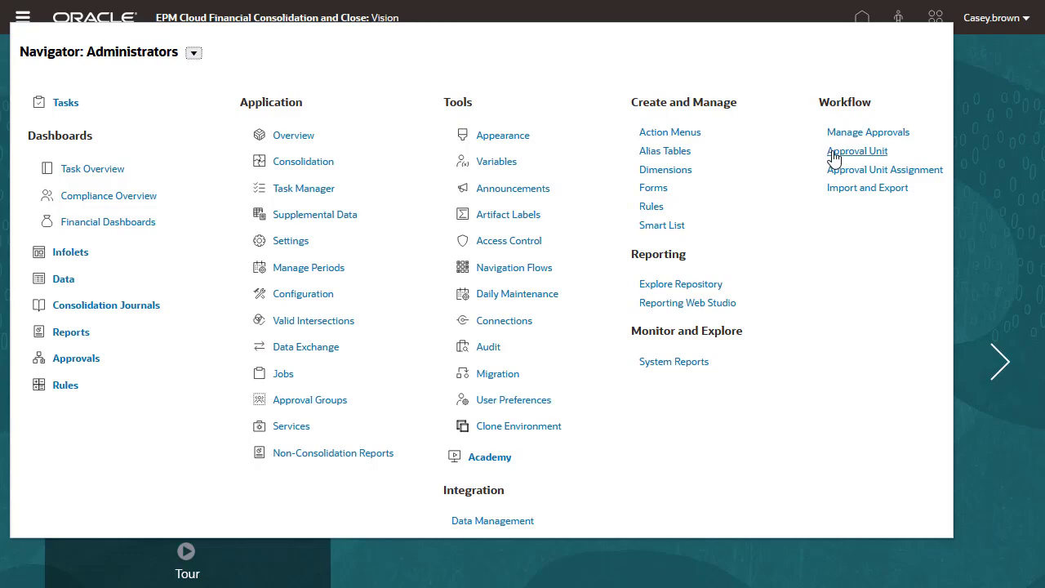
Step: Create a new approval unit hierarchy named Quarterly Approvals and show its Enable Approvals choices
{"action": "left_click", "coordinate": [857, 150]}
{"action": "type", "text": "Quarterly Approvals"}
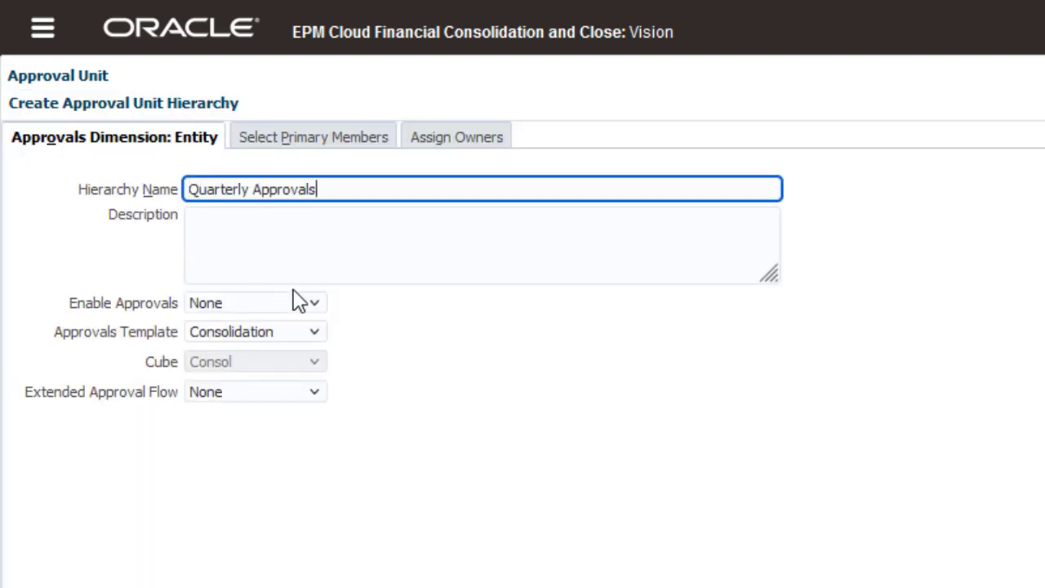
{"action": "left_click", "coordinate": [313, 302]}
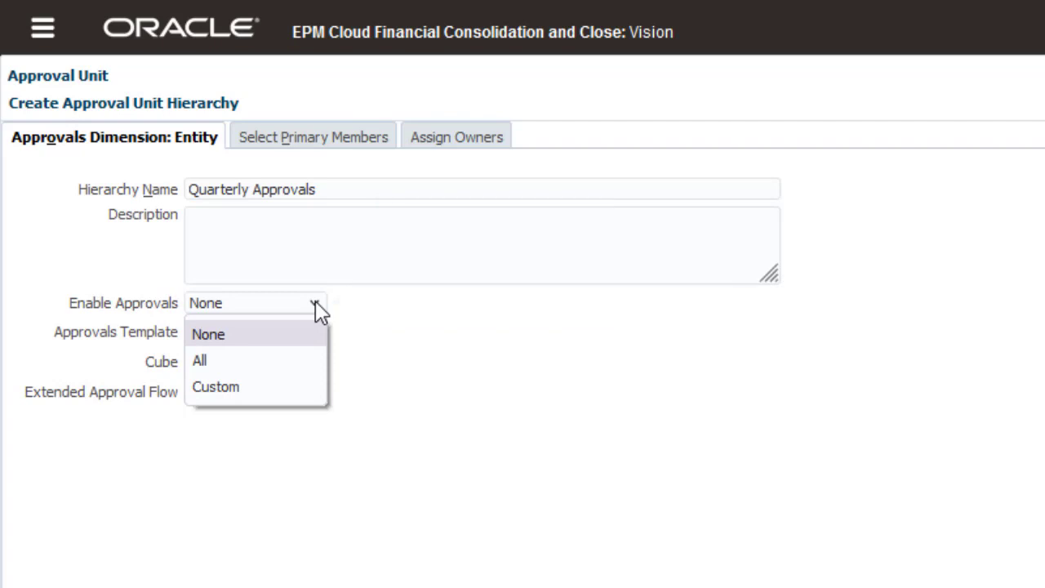
{"action": "mouse_move", "coordinate": [313, 137]}
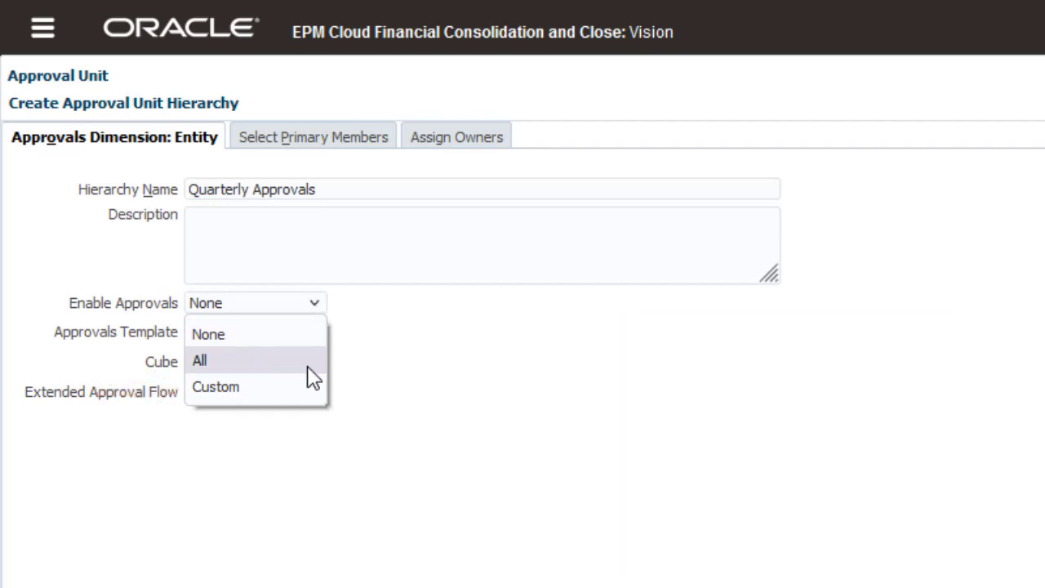
Step: Enable approvals for All and choose the Consolidation-Bottom Up approvals template
{"action": "left_click", "coordinate": [199, 360]}
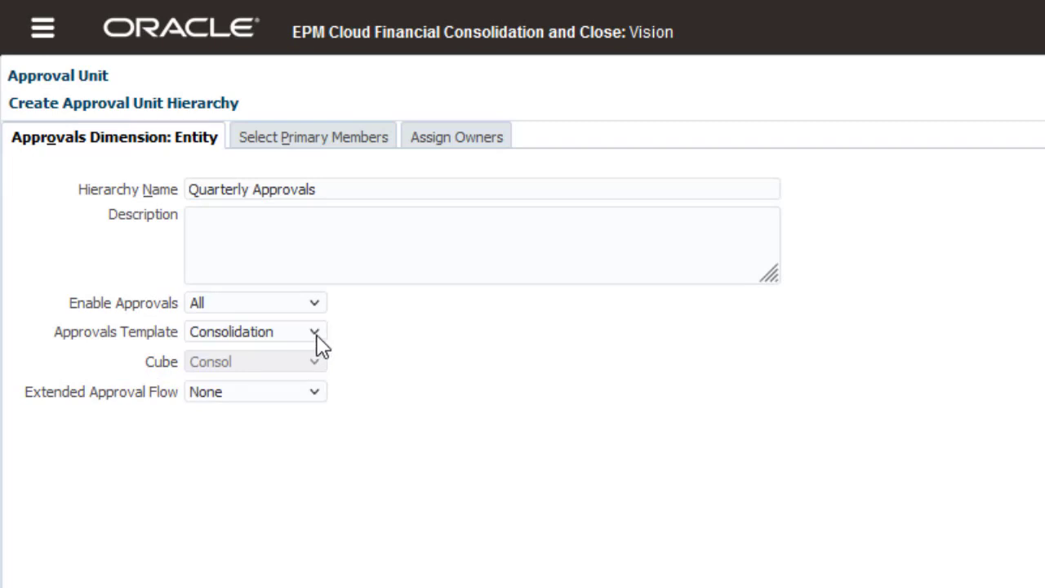
{"action": "left_click", "coordinate": [314, 331]}
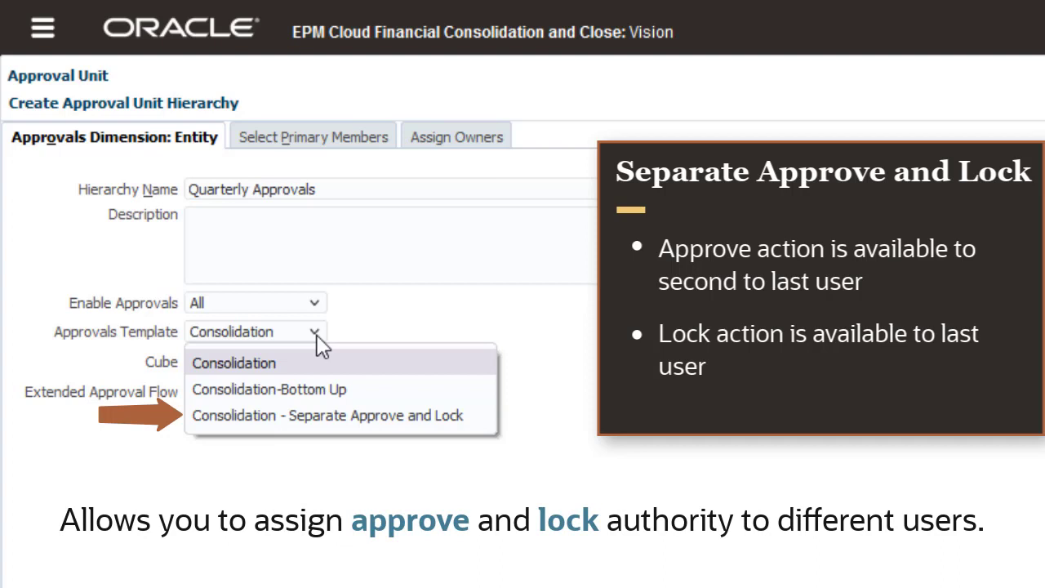
{"action": "mouse_move", "coordinate": [389, 389]}
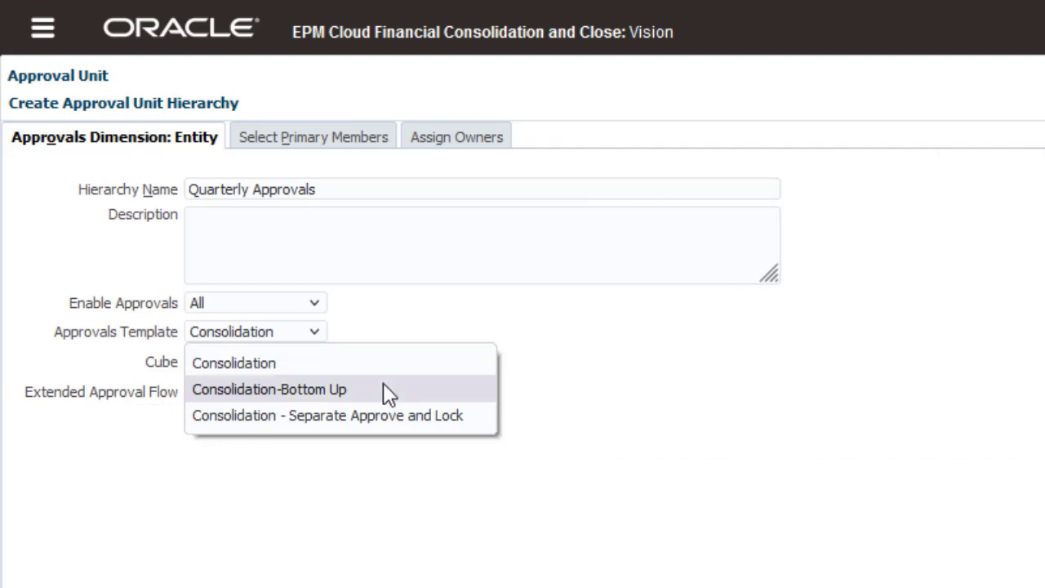
{"action": "left_click", "coordinate": [268, 389]}
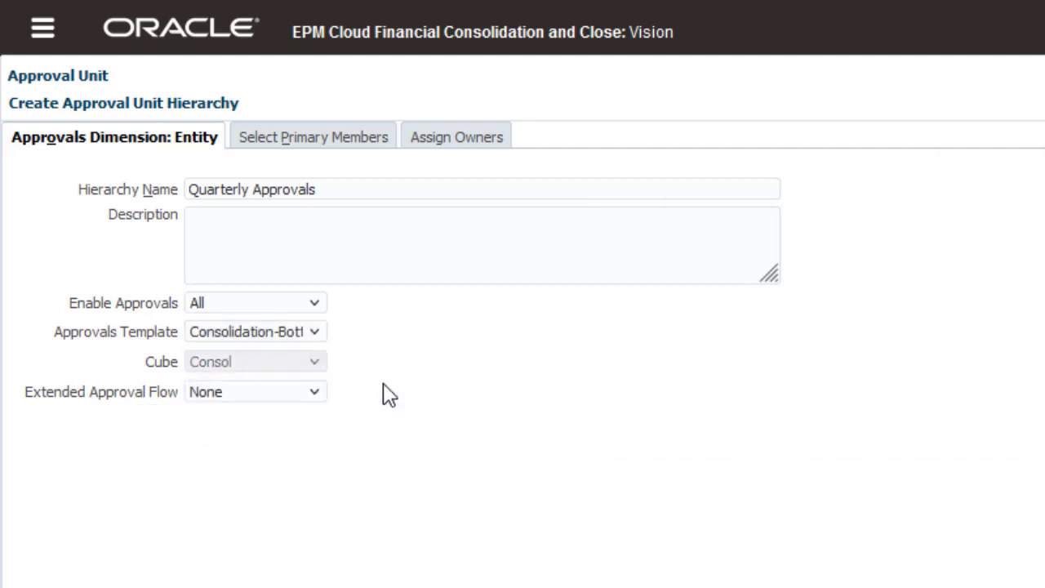
Step: Leave Extended Approval Flow at None and move to Select Primary Members
{"action": "left_click", "coordinate": [314, 392]}
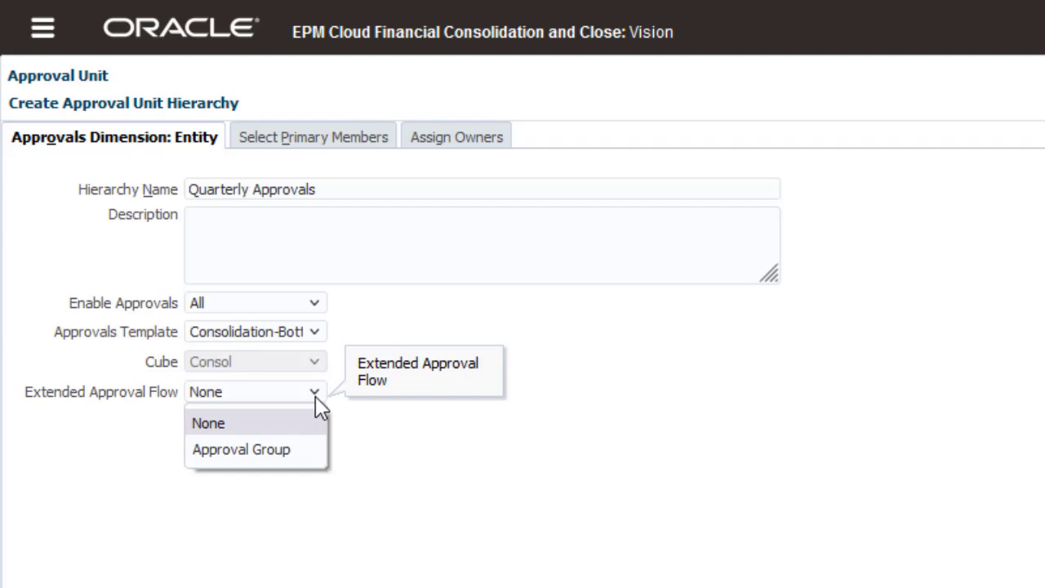
{"action": "mouse_move", "coordinate": [368, 425]}
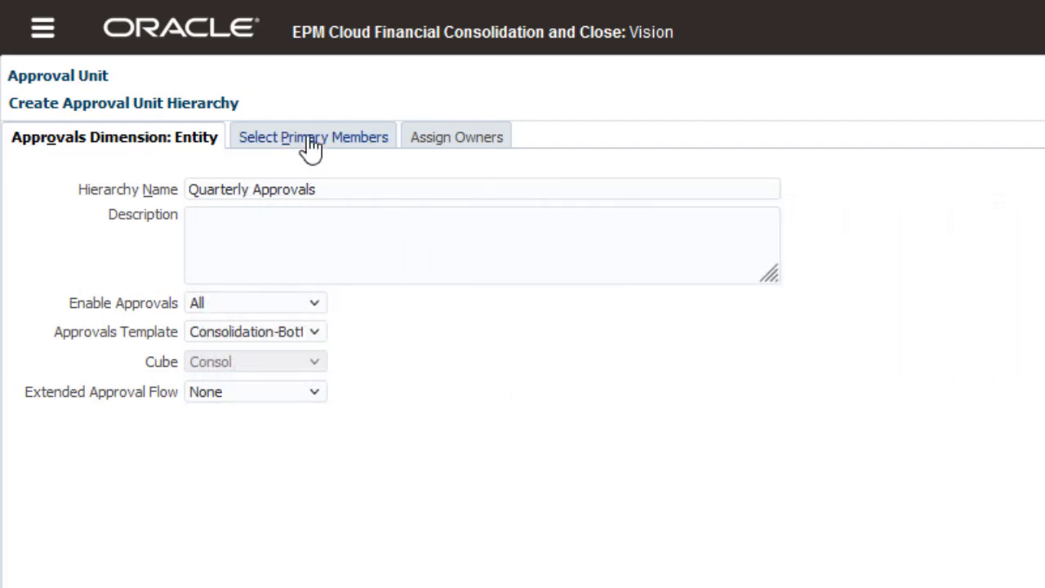
{"action": "left_click", "coordinate": [313, 138]}
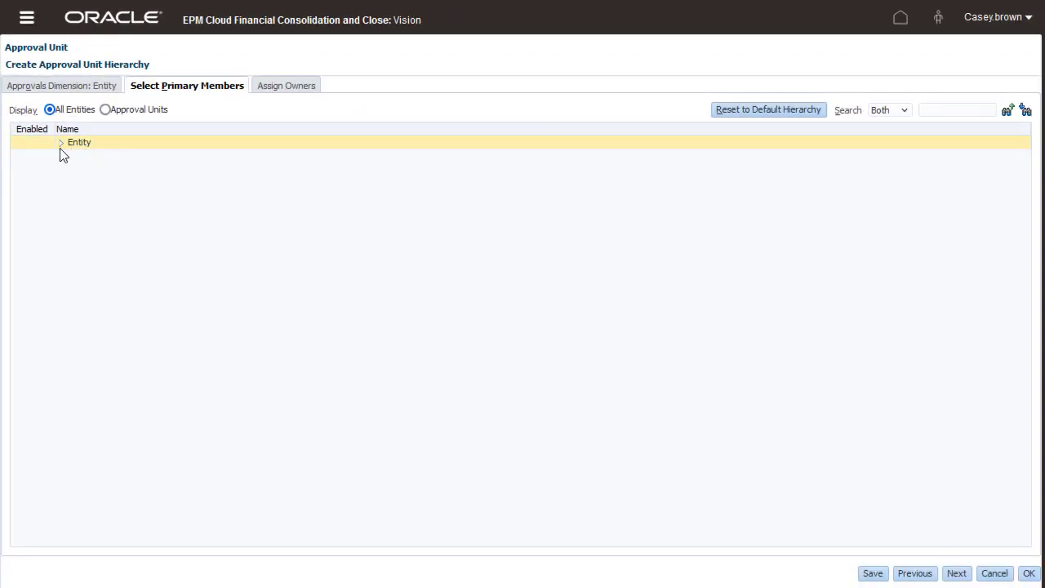
Step: Narrow primary members to NA and EMEA with their child entities, excluding Global Assumptions, LATAM, APAC and Singapore
{"action": "left_click", "coordinate": [61, 142]}
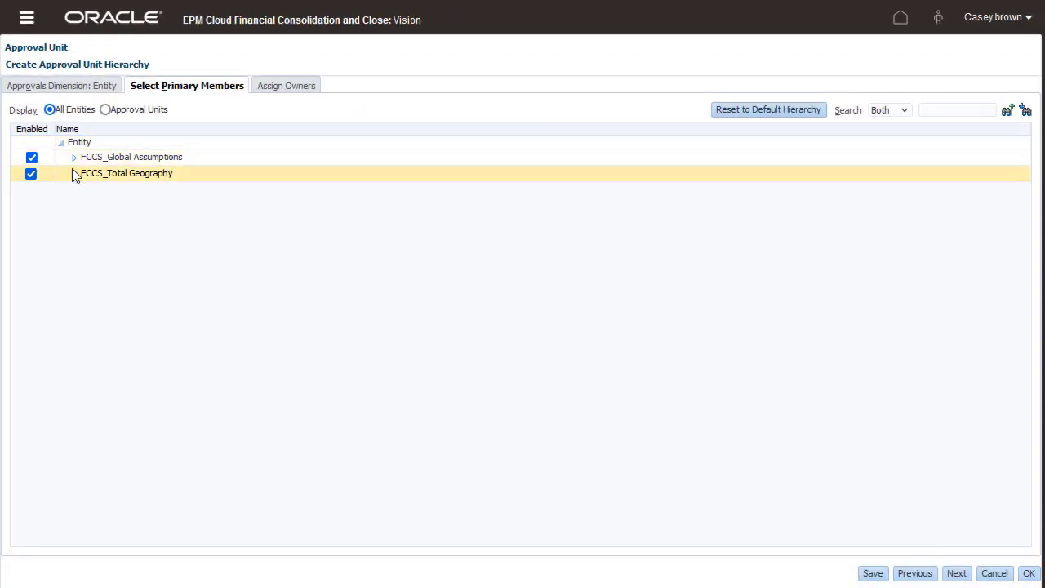
{"action": "left_click", "coordinate": [74, 173]}
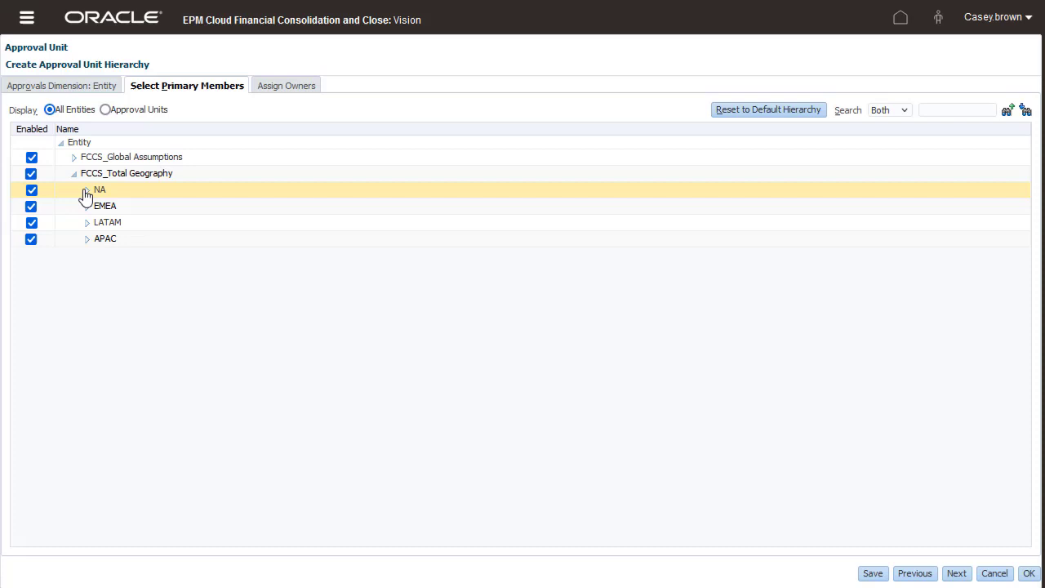
{"action": "left_click", "coordinate": [86, 190]}
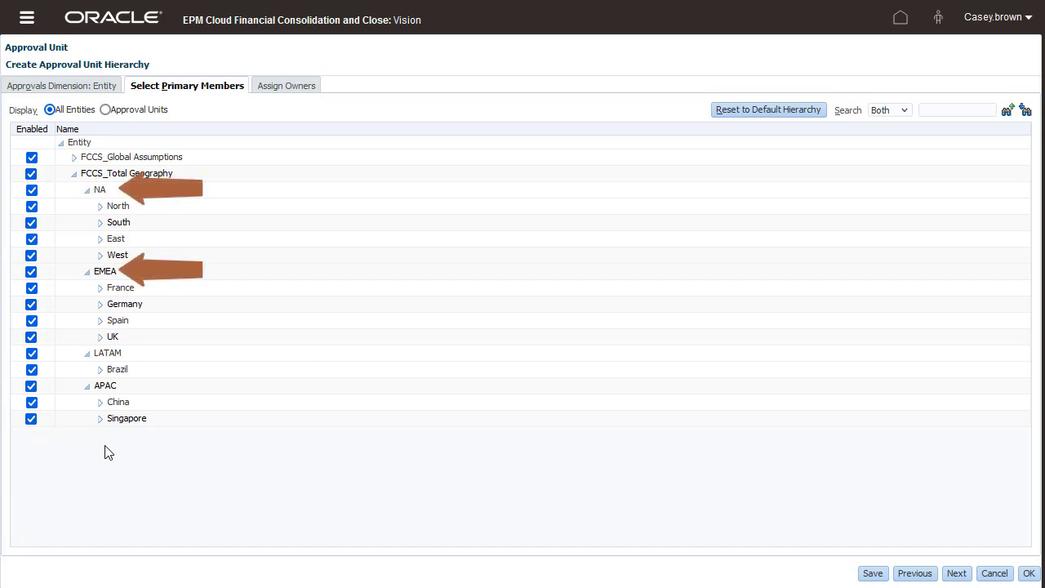
{"action": "left_click", "coordinate": [99, 189]}
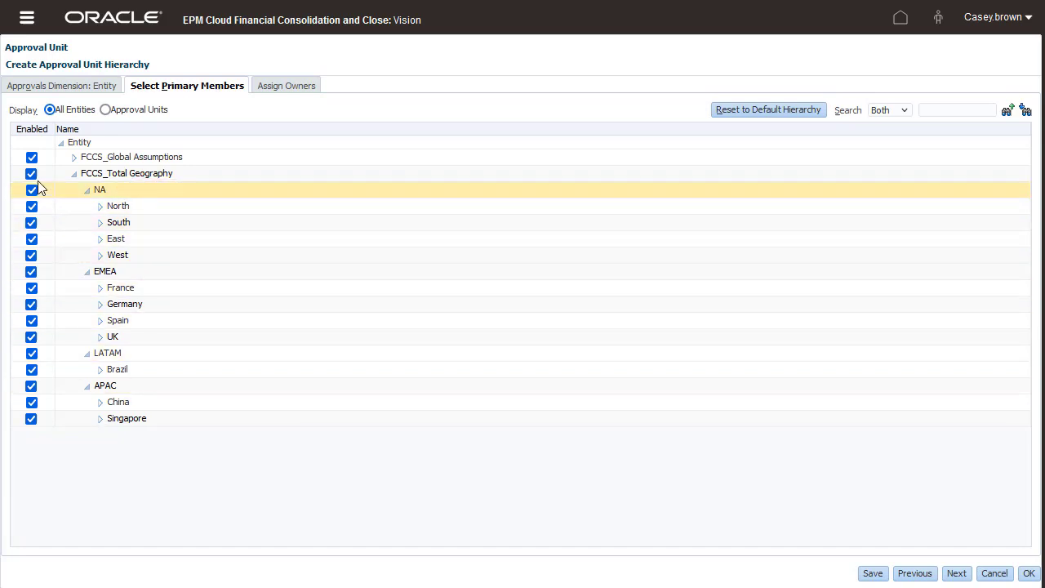
{"action": "left_click", "coordinate": [31, 174]}
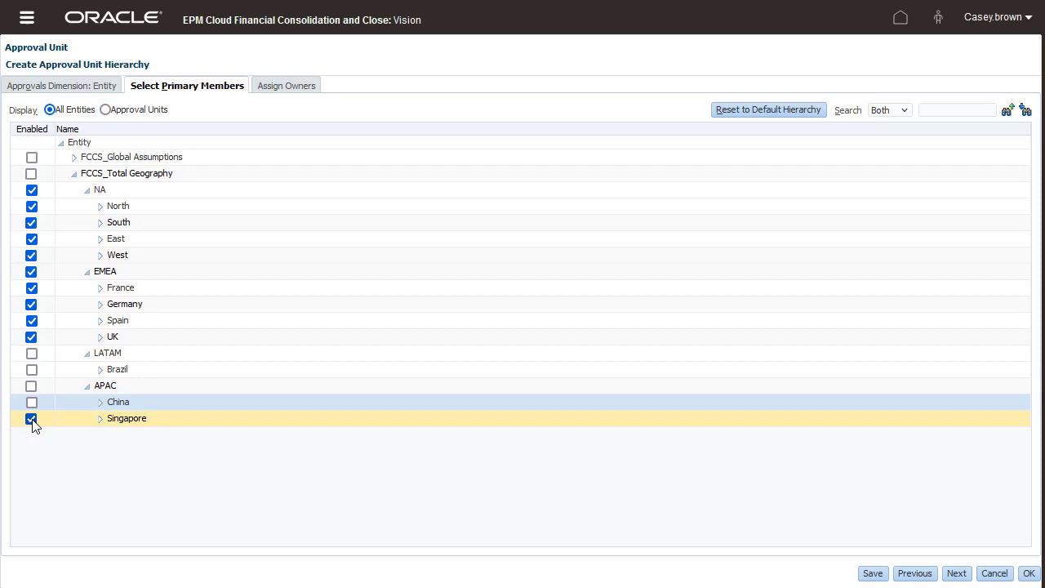
{"action": "left_click", "coordinate": [31, 418]}
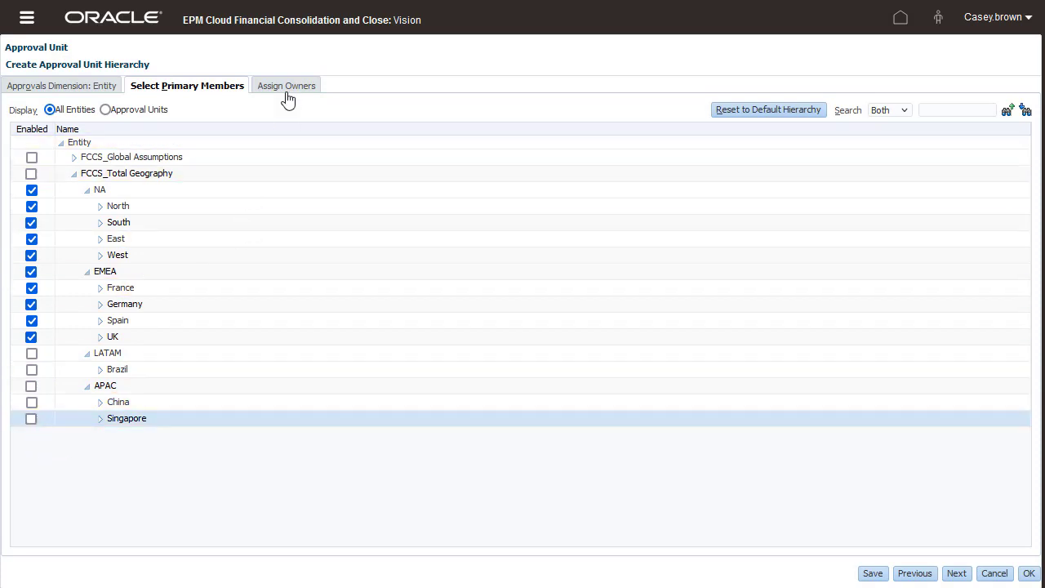
{"action": "left_click", "coordinate": [286, 85]}
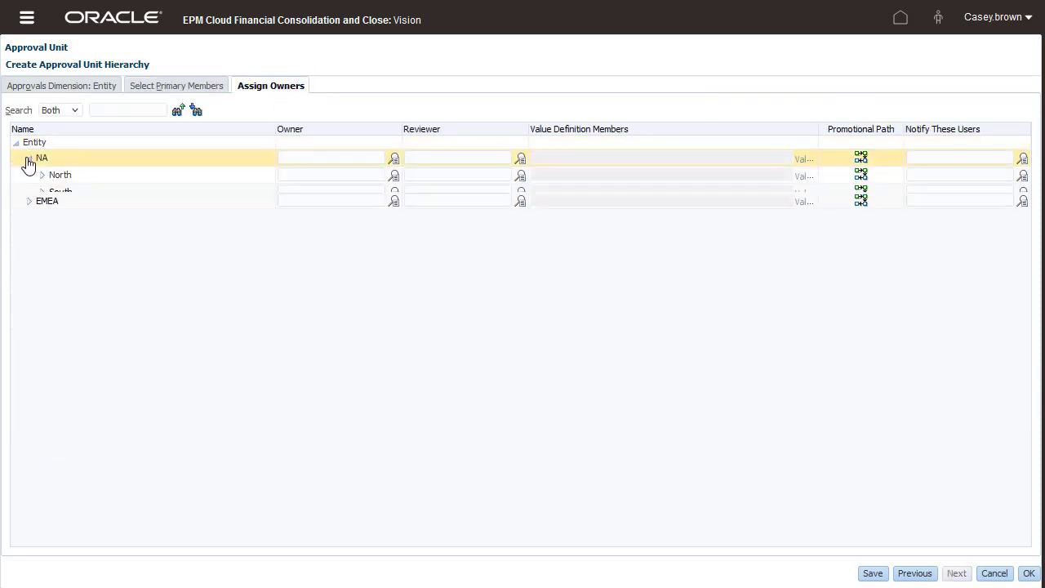
Step: Assign individual user owners to the North and East child entities under NA
{"action": "left_click", "coordinate": [28, 157]}
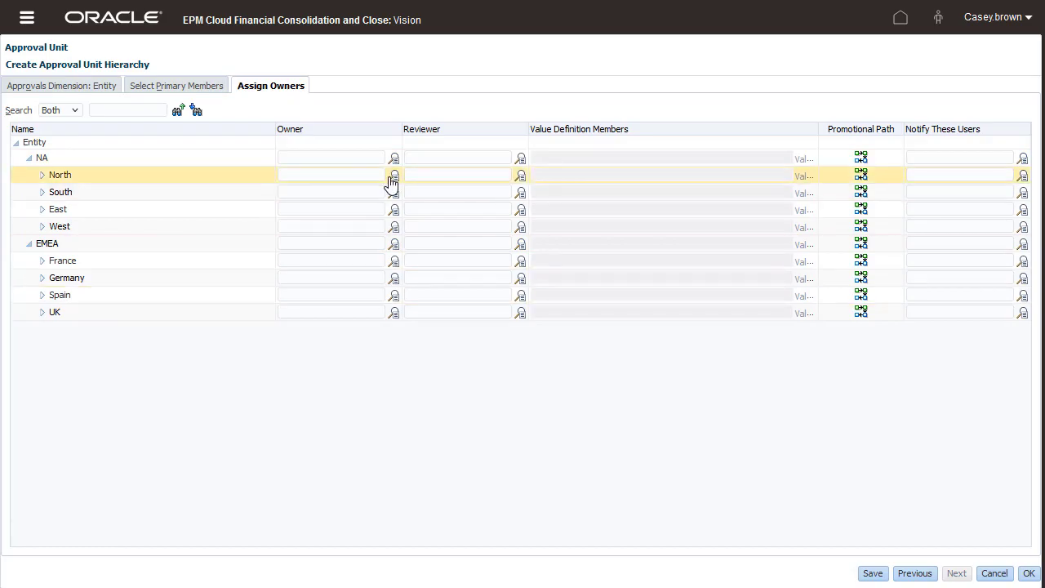
{"action": "left_click", "coordinate": [393, 175]}
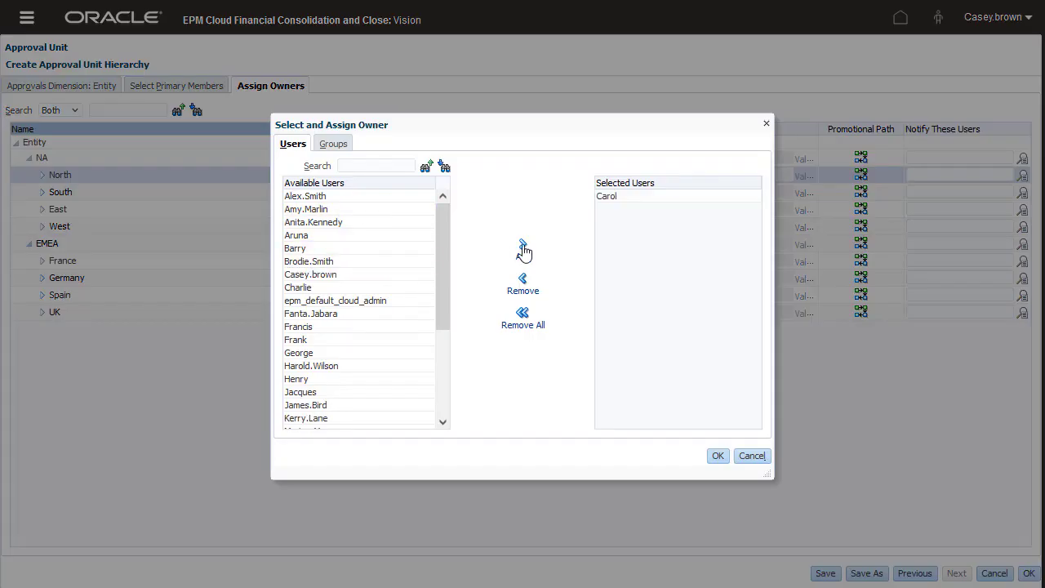
{"action": "left_click", "coordinate": [718, 455]}
{"action": "type", "text": "Caro"}
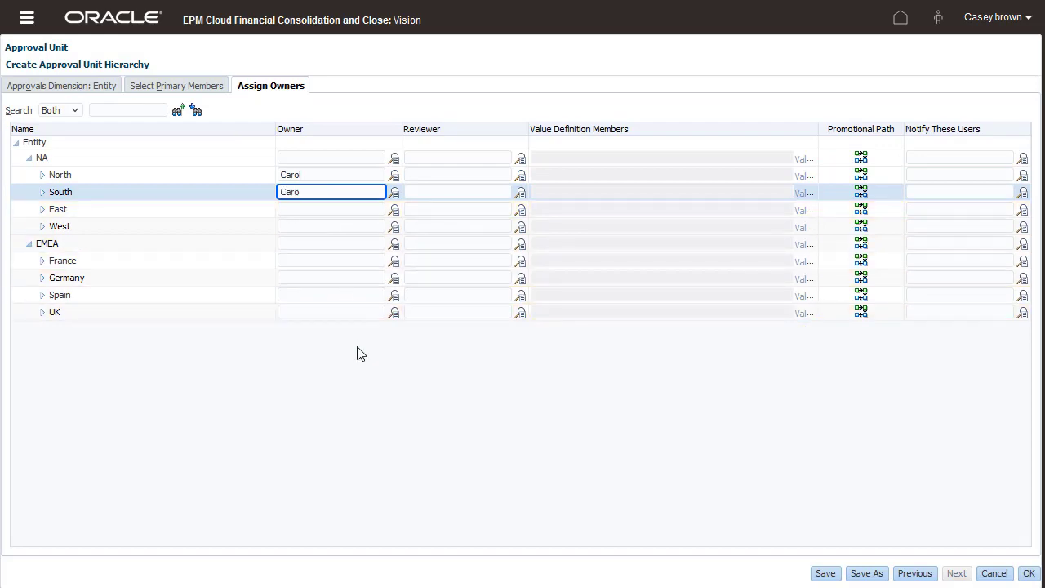
{"action": "left_click", "coordinate": [394, 193]}
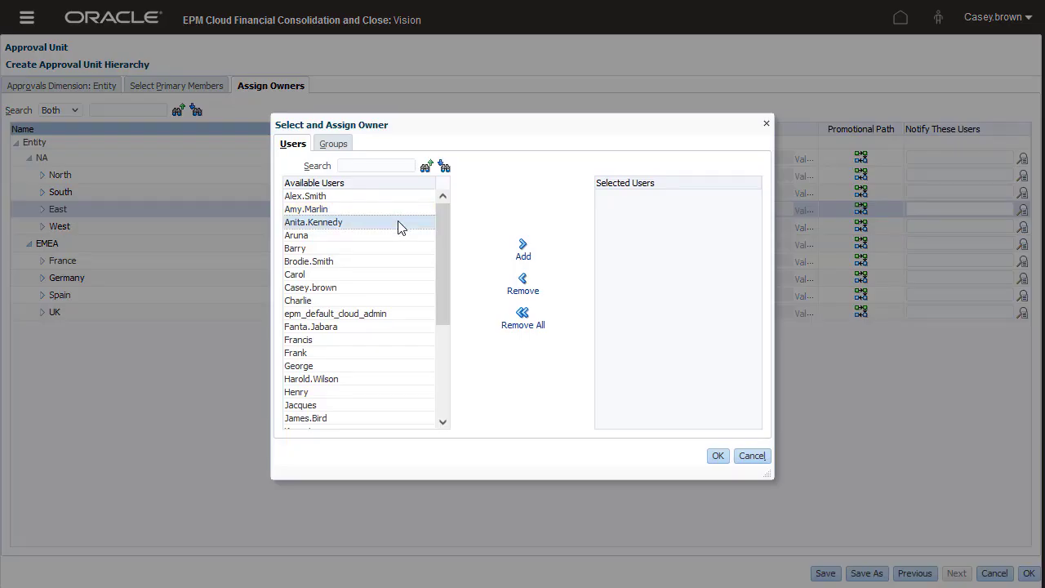
{"action": "left_click", "coordinate": [522, 248]}
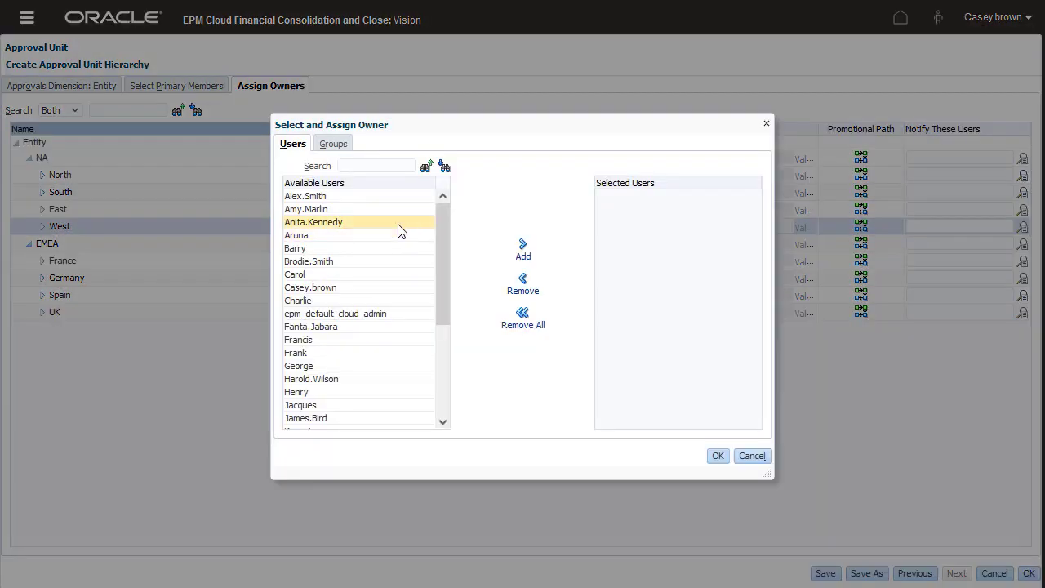
{"action": "left_click", "coordinate": [522, 248]}
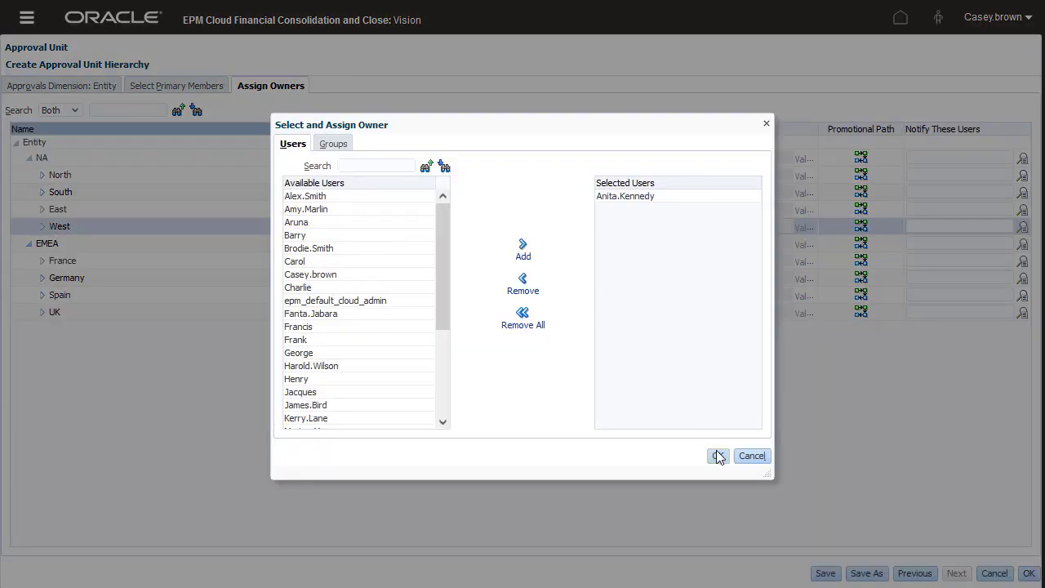
{"action": "left_click", "coordinate": [719, 456]}
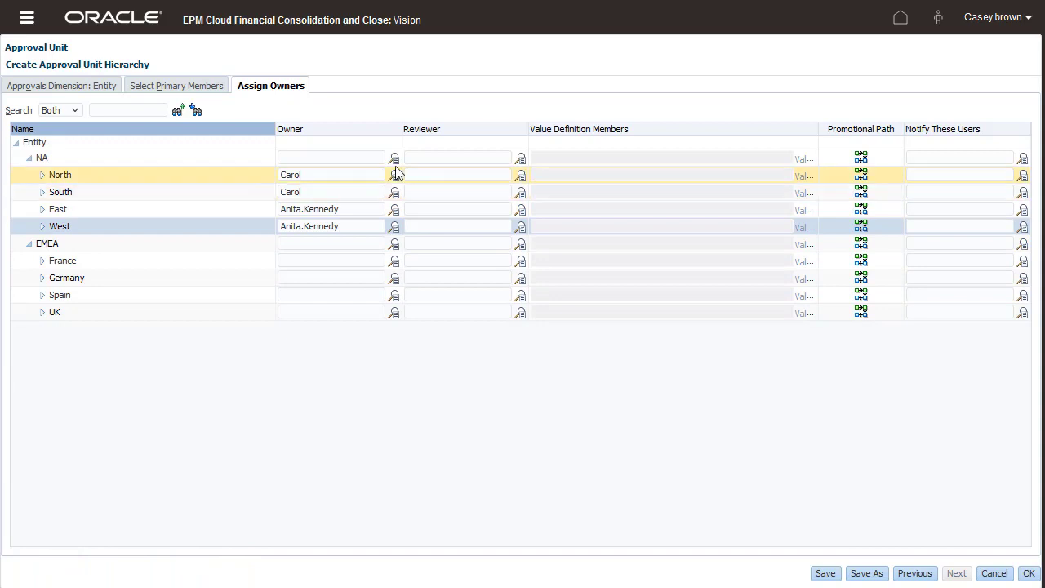
Step: Make Aruna the owner of NA and Barry the owner of EMEA
{"action": "left_click", "coordinate": [393, 175]}
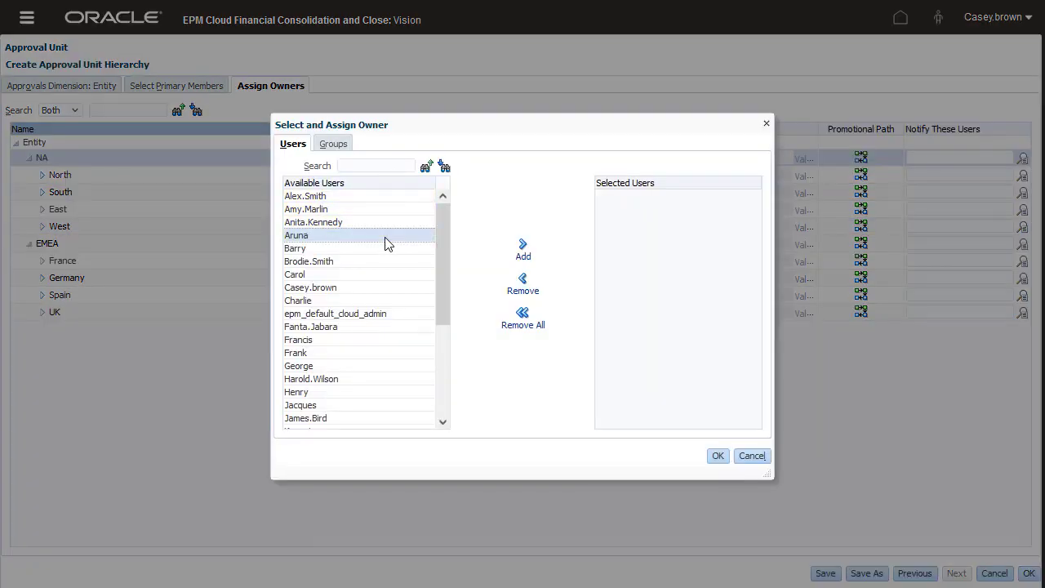
{"action": "mouse_move", "coordinate": [523, 249]}
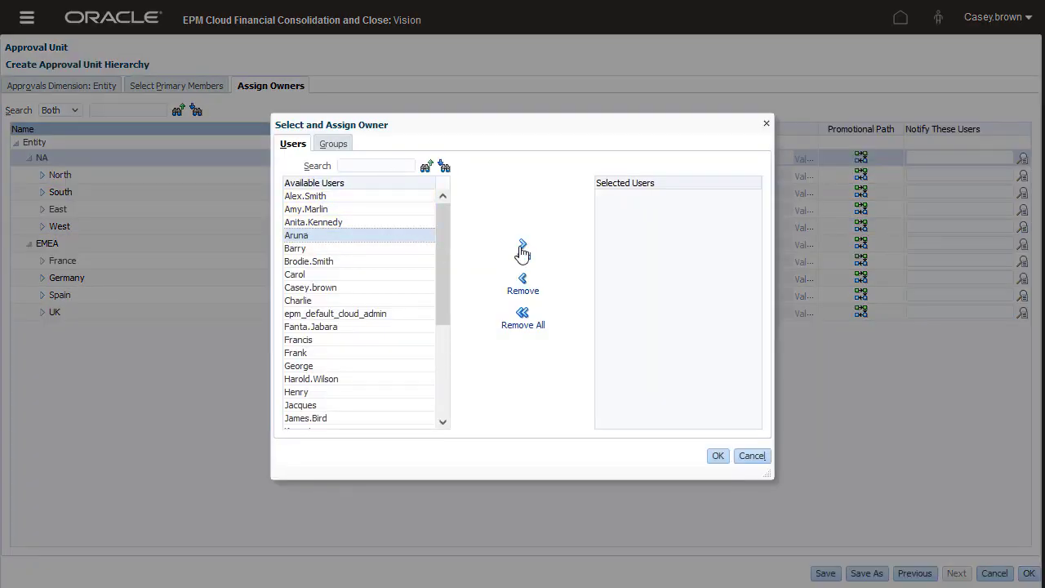
{"action": "left_click", "coordinate": [523, 247]}
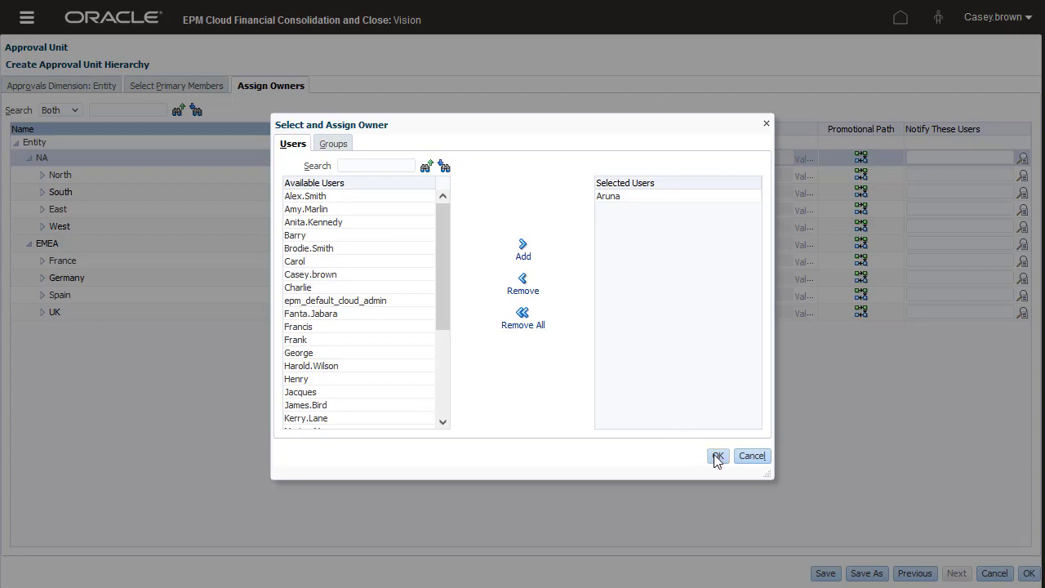
{"action": "left_click", "coordinate": [717, 456]}
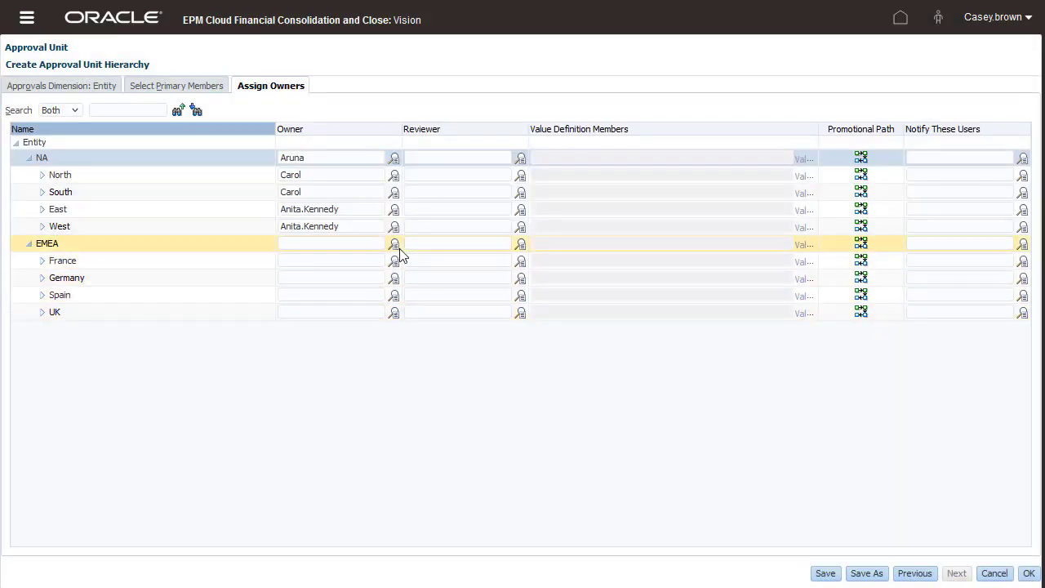
{"action": "left_click", "coordinate": [395, 245]}
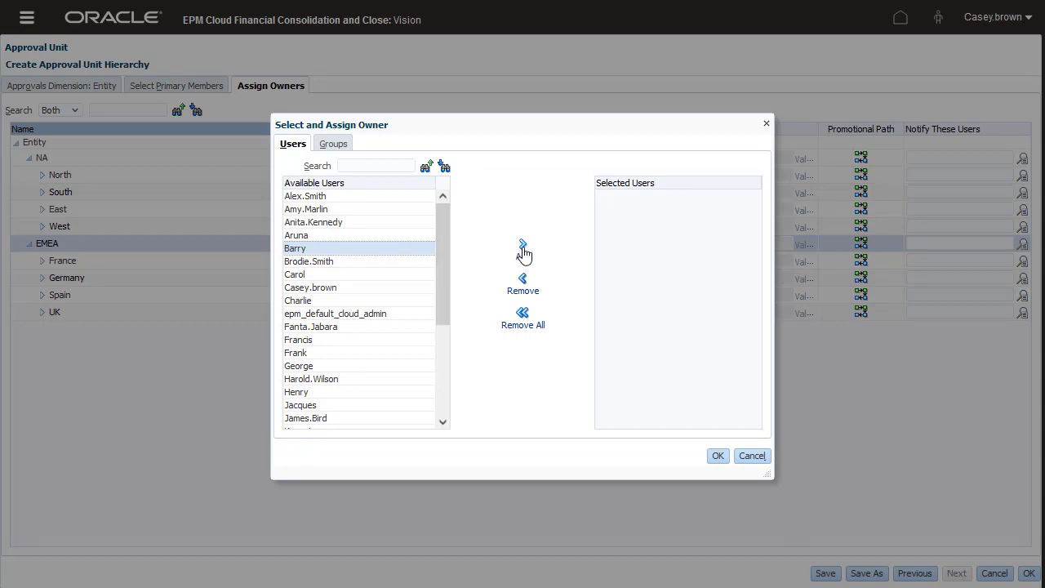
{"action": "left_click", "coordinate": [522, 246]}
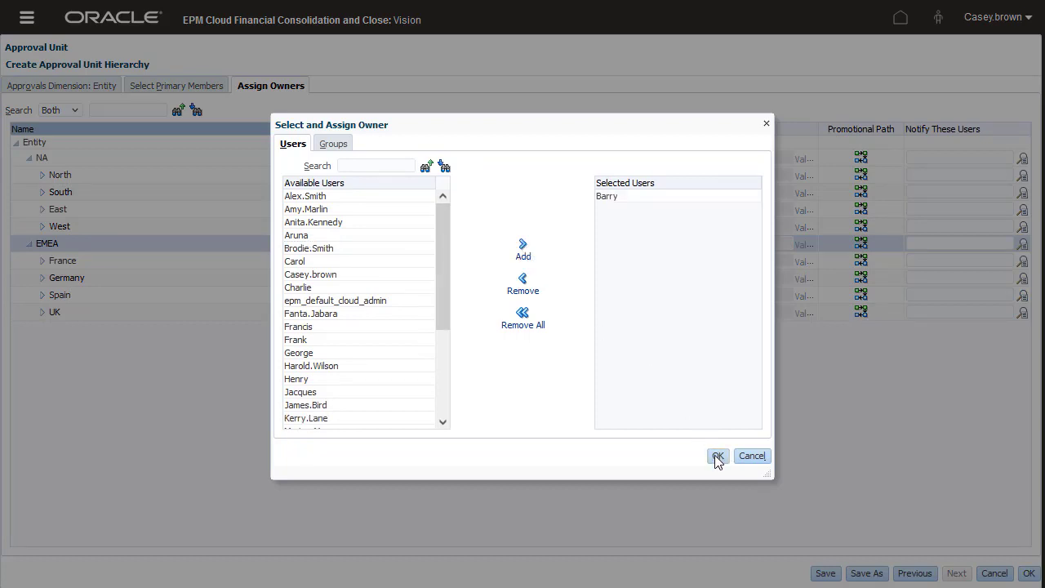
{"action": "left_click", "coordinate": [717, 456]}
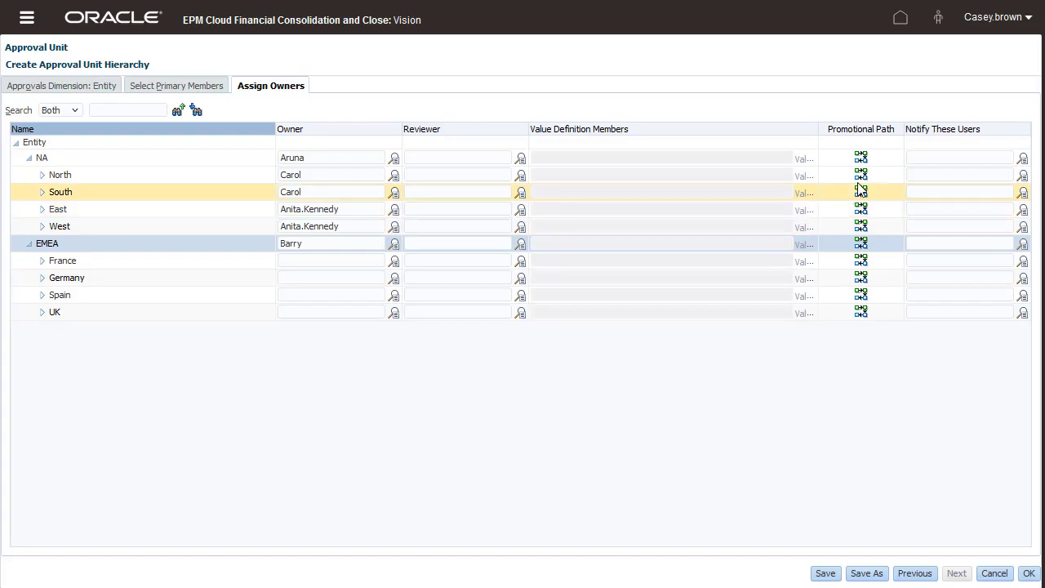
{"action": "left_click", "coordinate": [862, 157]}
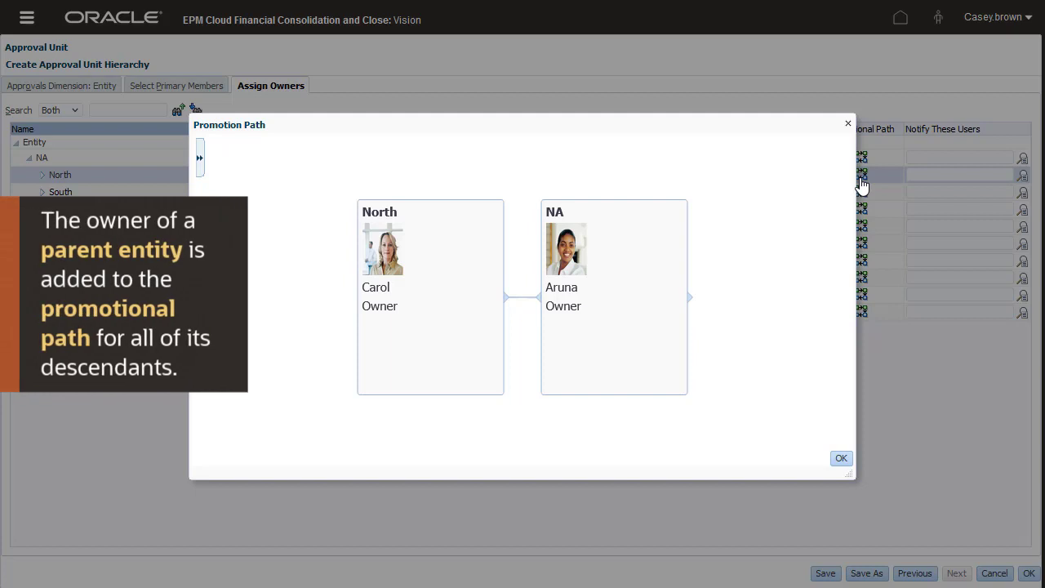
{"action": "left_click", "coordinate": [614, 298]}
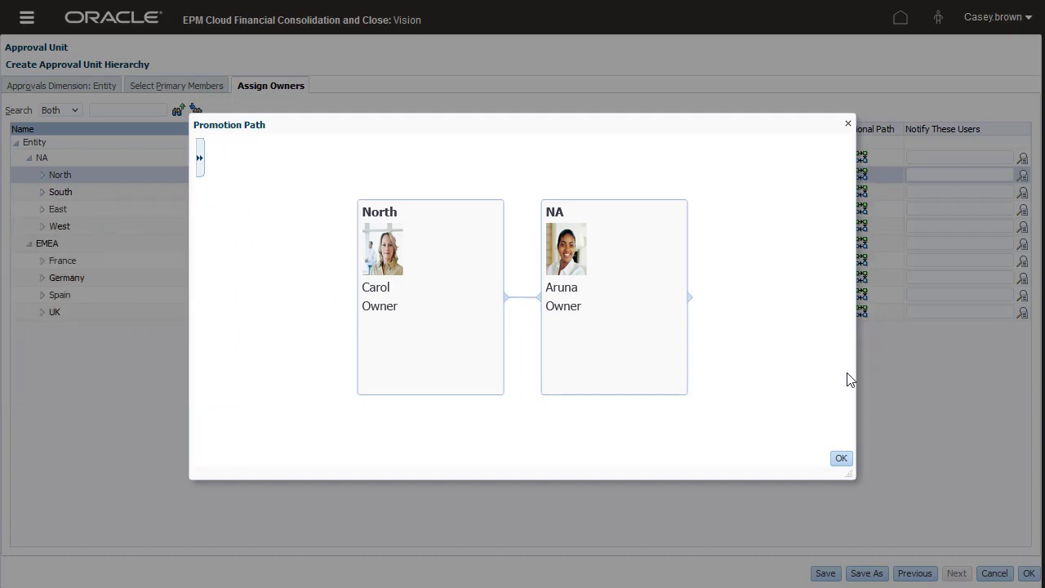
{"action": "left_click", "coordinate": [841, 457]}
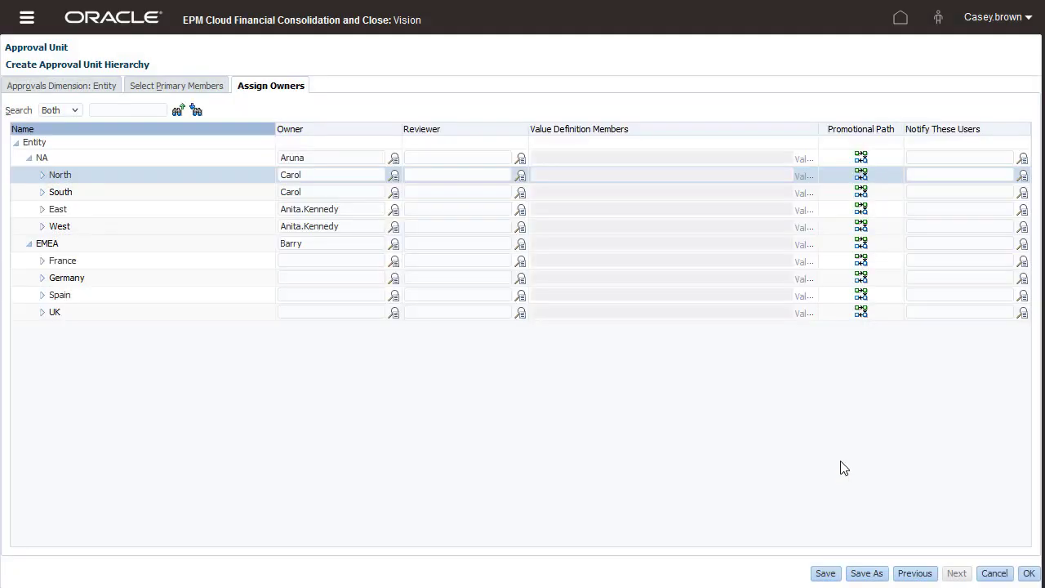
Step: Set the EMEA Approvals group as owner of France, then enter EMEA Approvals for Germany and the other EMEA entities
{"action": "left_click", "coordinate": [45, 243]}
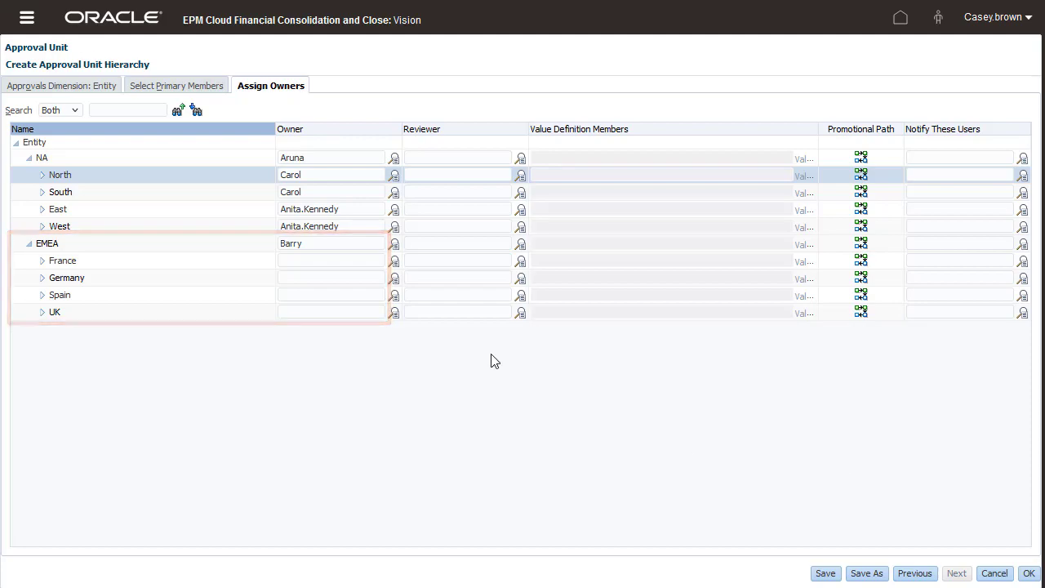
{"action": "left_click", "coordinate": [394, 262]}
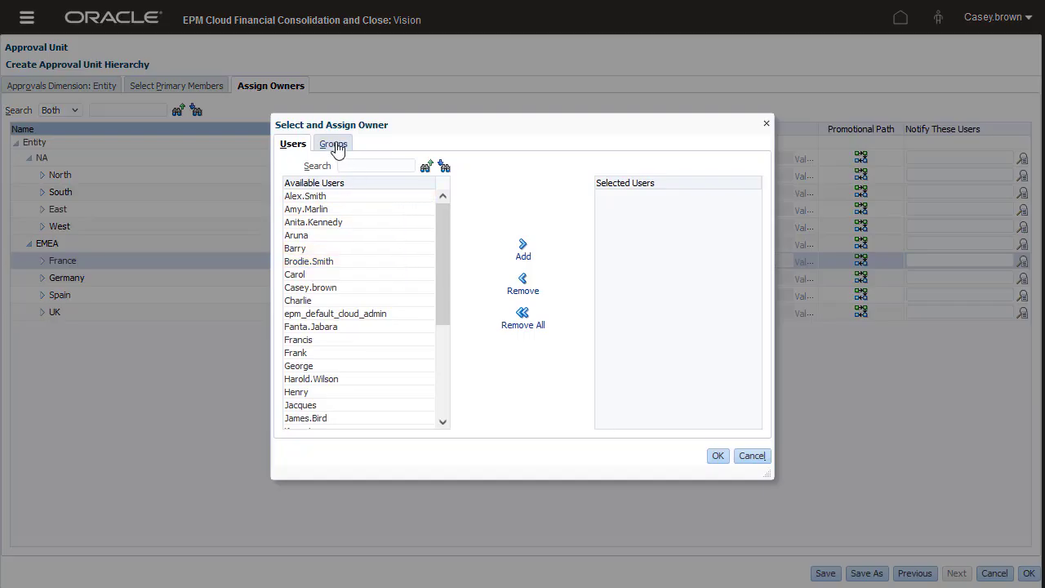
{"action": "left_click", "coordinate": [333, 144]}
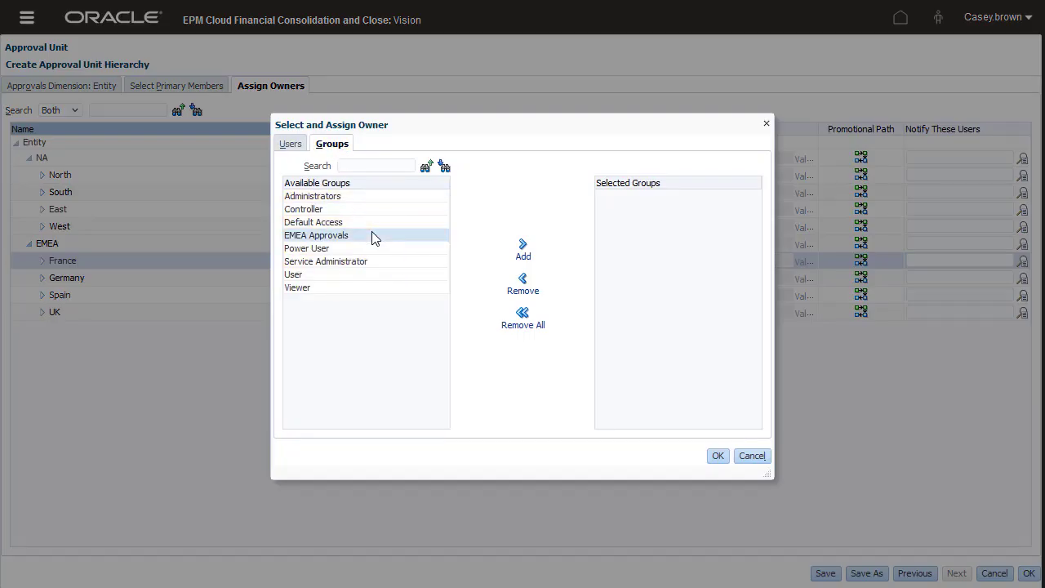
{"action": "left_click", "coordinate": [523, 248]}
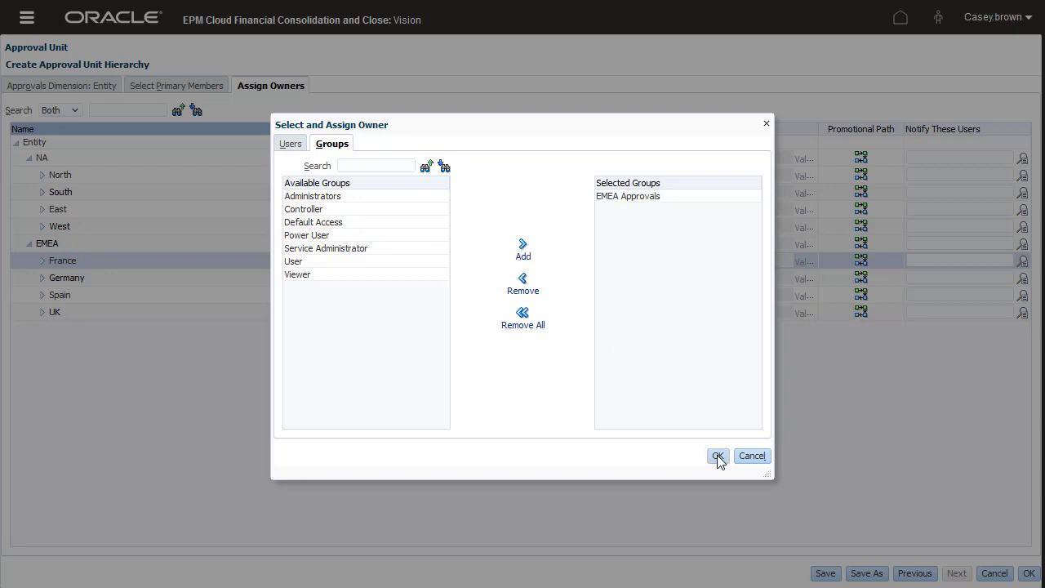
{"action": "left_click", "coordinate": [717, 456]}
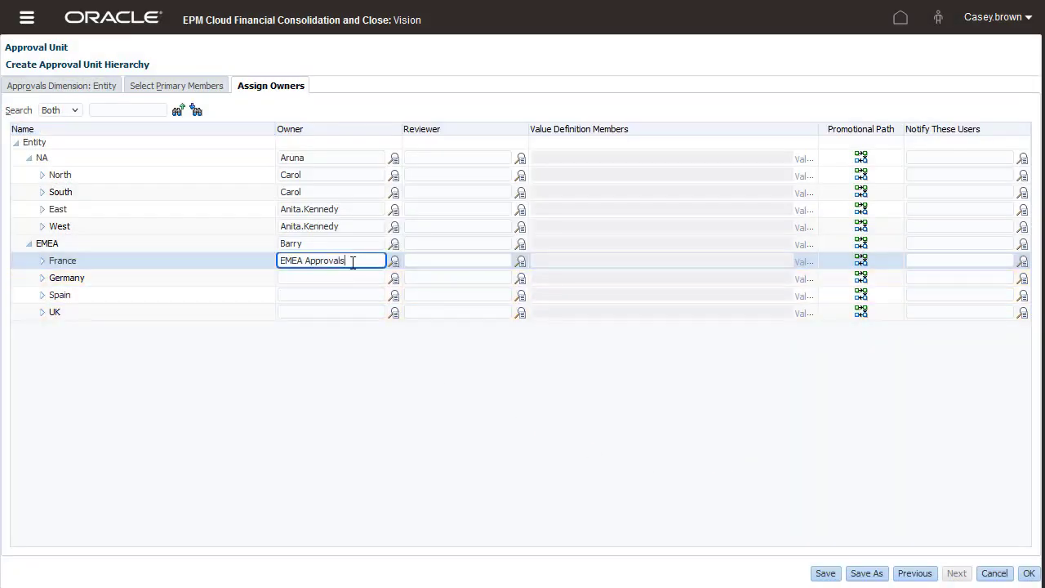
{"action": "left_click", "coordinate": [330, 278]}
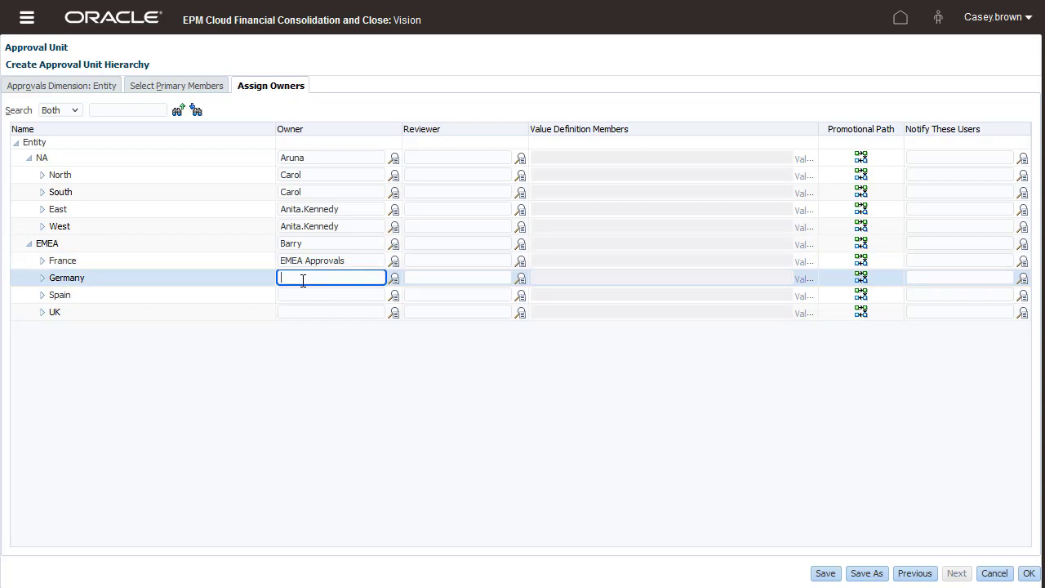
{"action": "type", "text": "EMEA Approvals"}
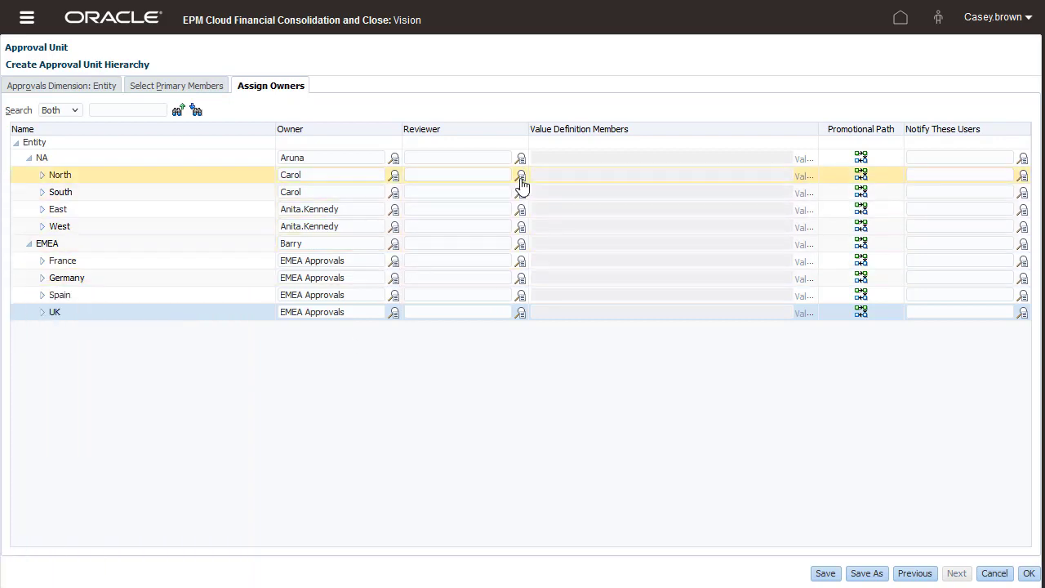
{"action": "left_click", "coordinate": [521, 174]}
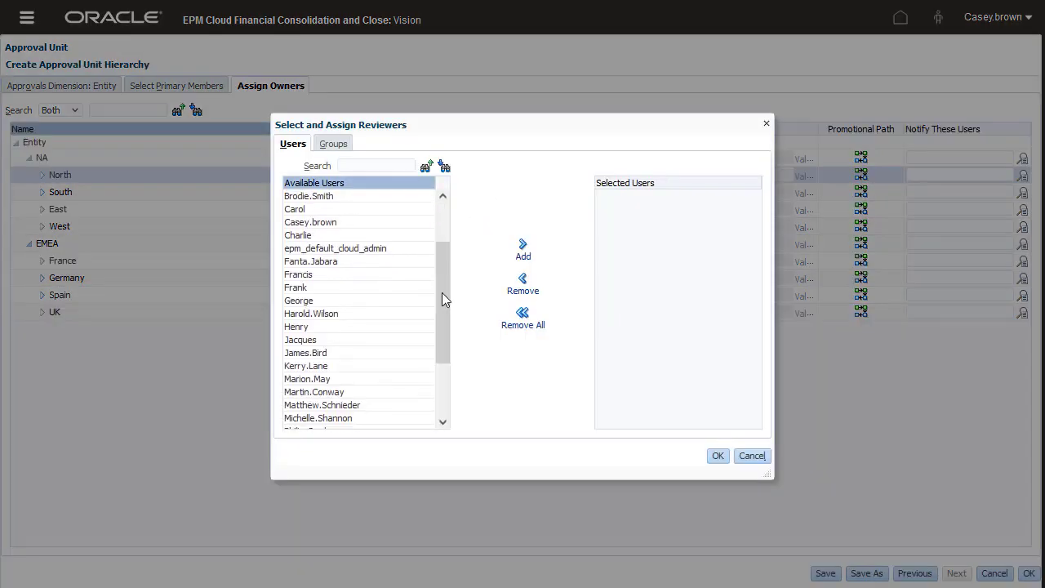
{"action": "left_click", "coordinate": [305, 366]}
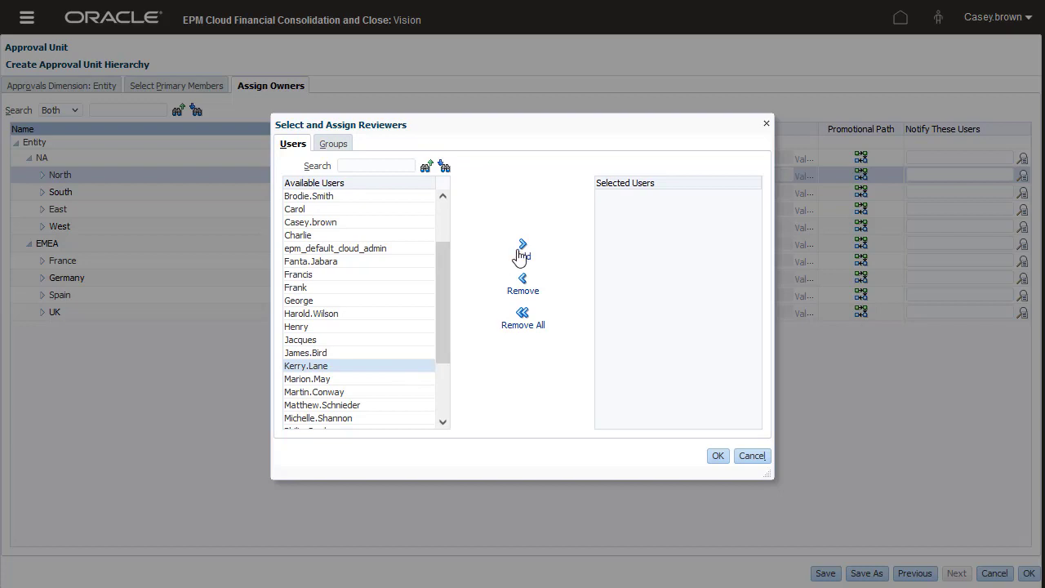
{"action": "left_click", "coordinate": [717, 456]}
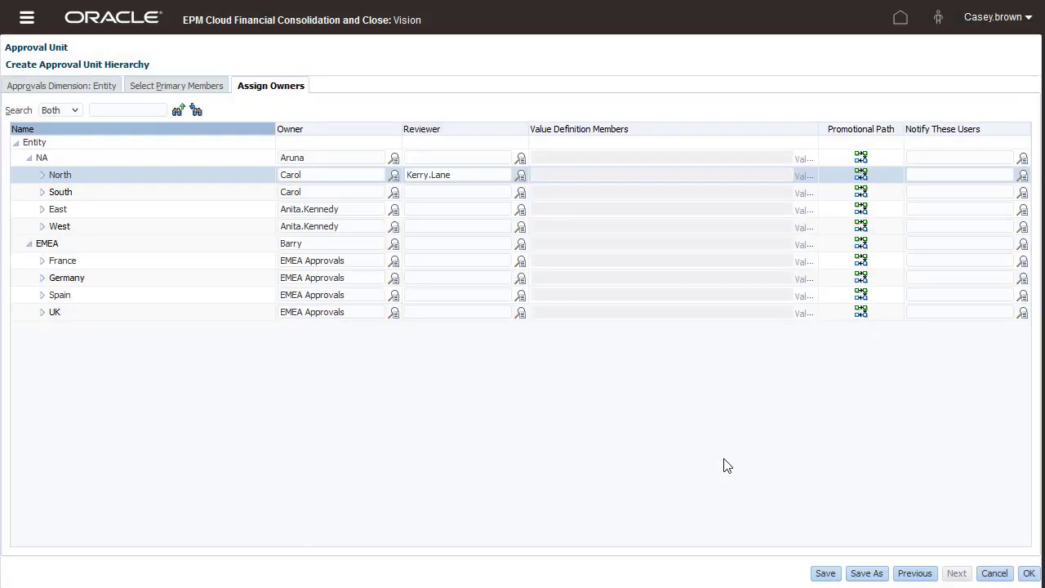
{"action": "left_click", "coordinate": [457, 175]}
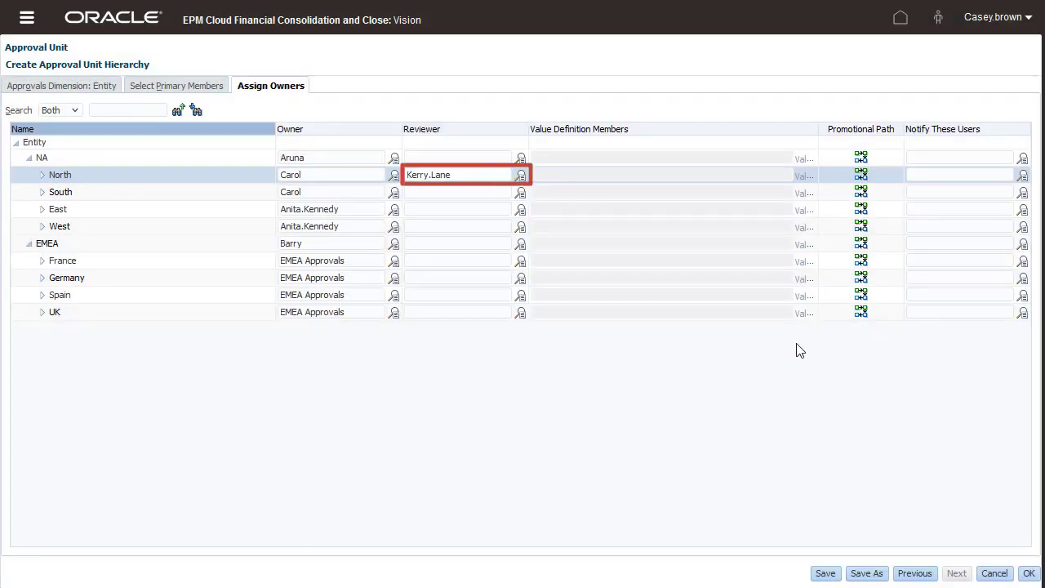
{"action": "left_click", "coordinate": [862, 175]}
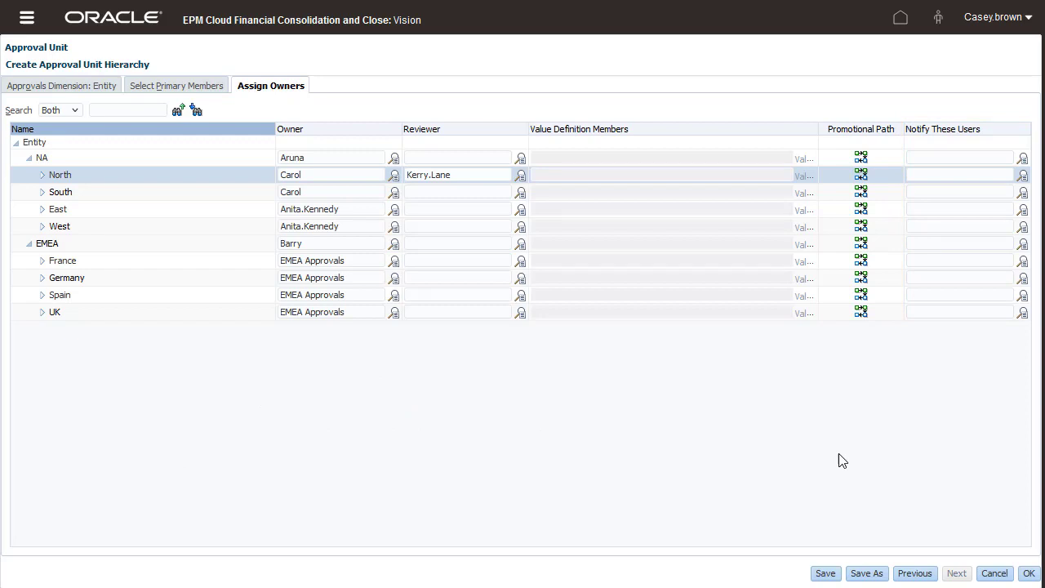
{"action": "mouse_move", "coordinate": [846, 546]}
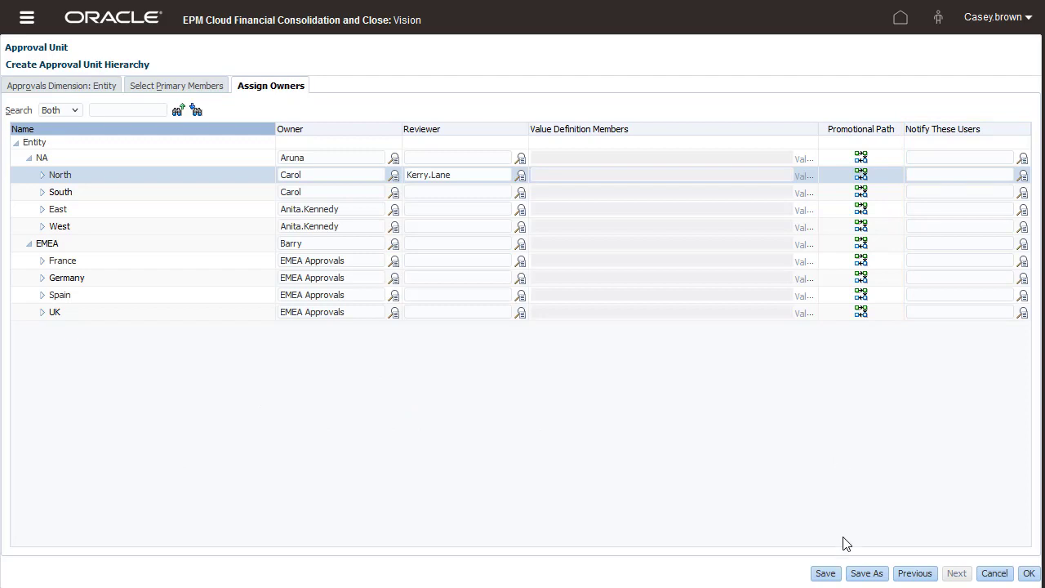
Step: Save Quarterly Approvals so it appears Synchronized in the approval unit list
{"action": "left_click", "coordinate": [826, 573]}
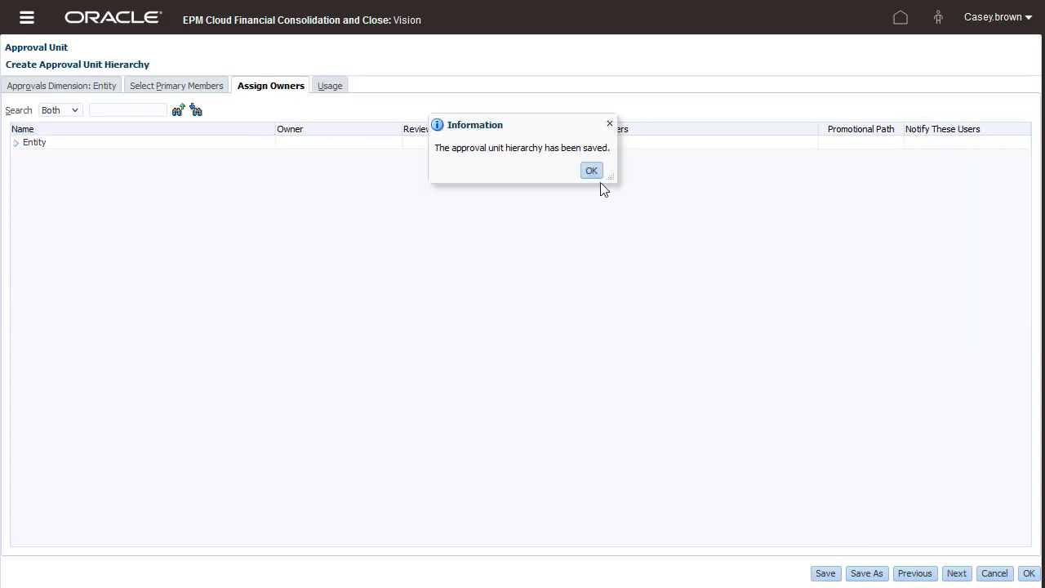
{"action": "left_click", "coordinate": [591, 170]}
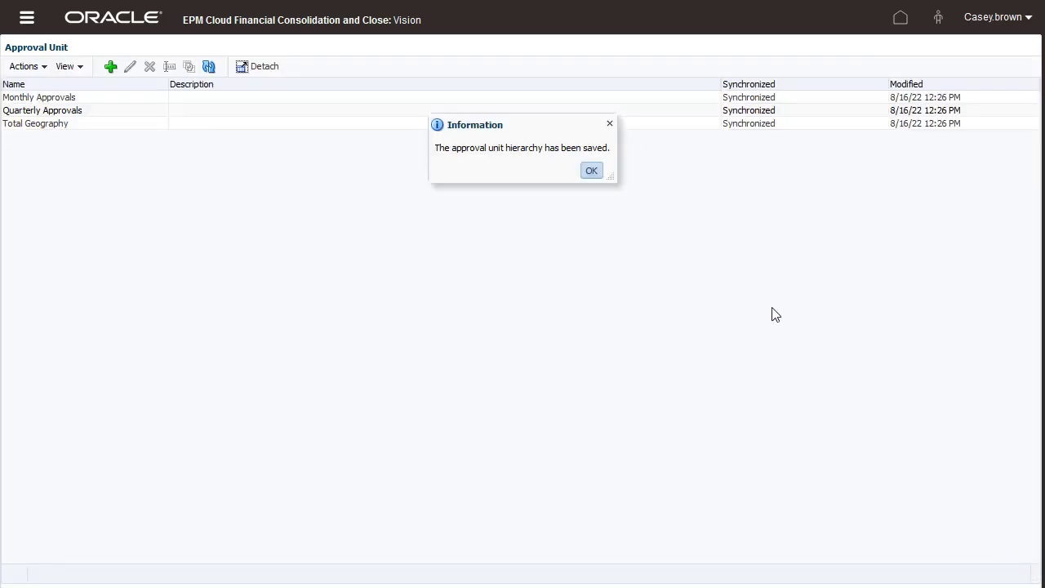
{"action": "left_click", "coordinate": [591, 170]}
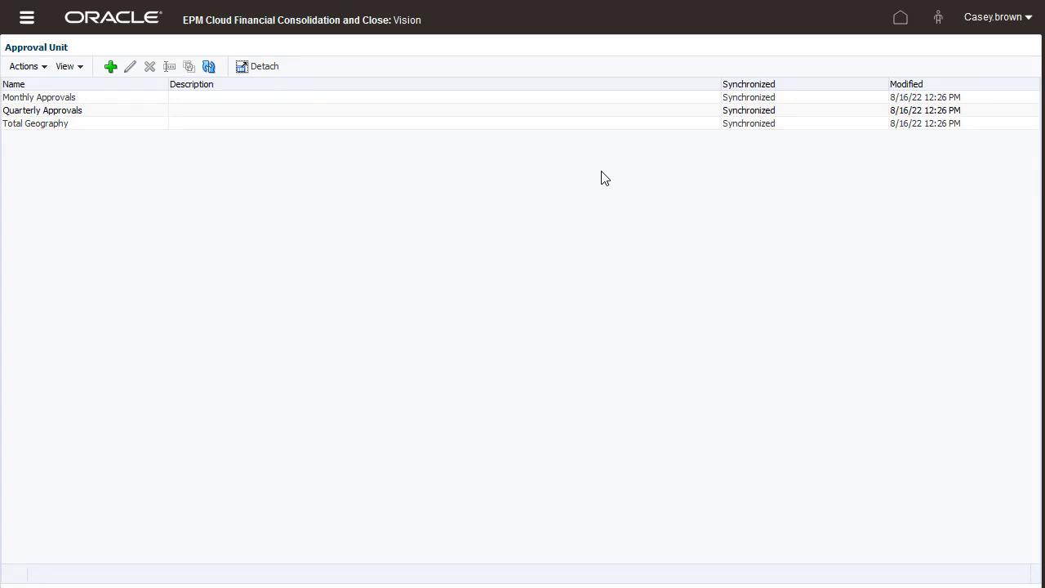